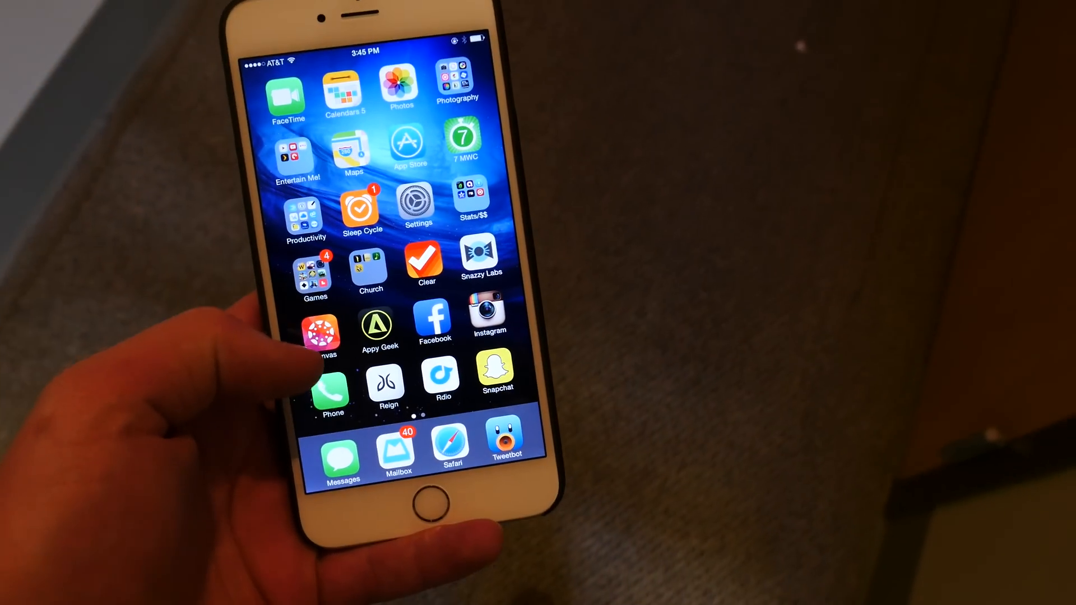
- Navigate Settings > General > Accessibility > Zoom
left_click(386, 378)
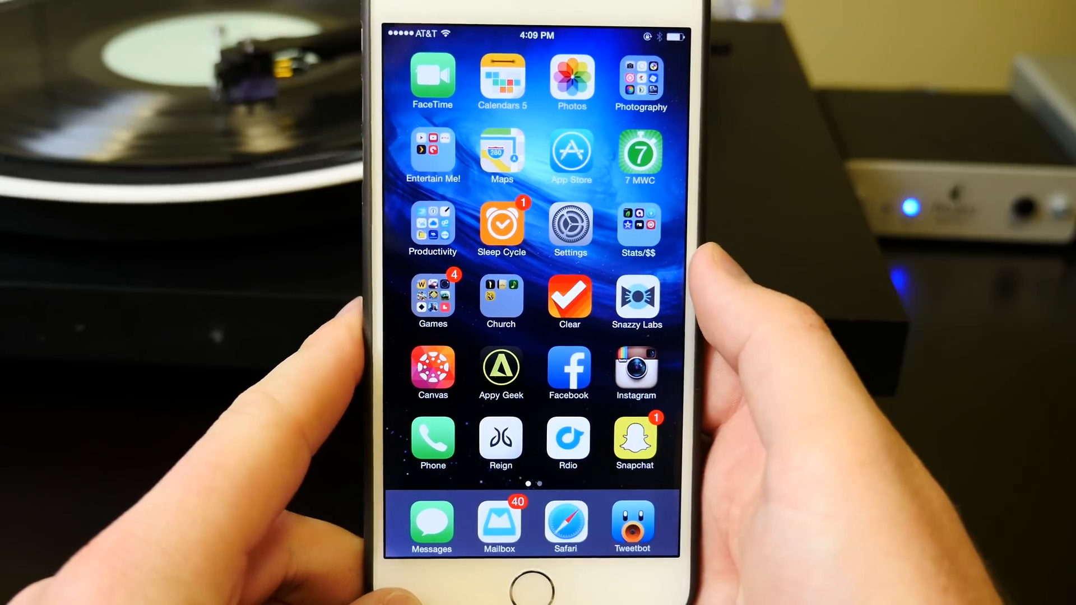
left_click(571, 223)
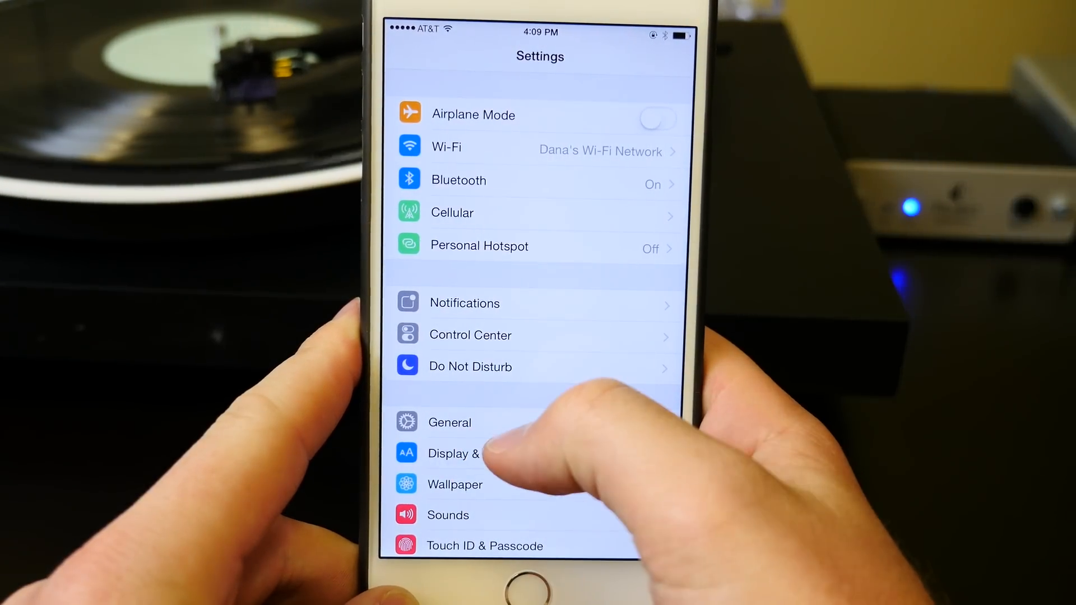
left_click(449, 422)
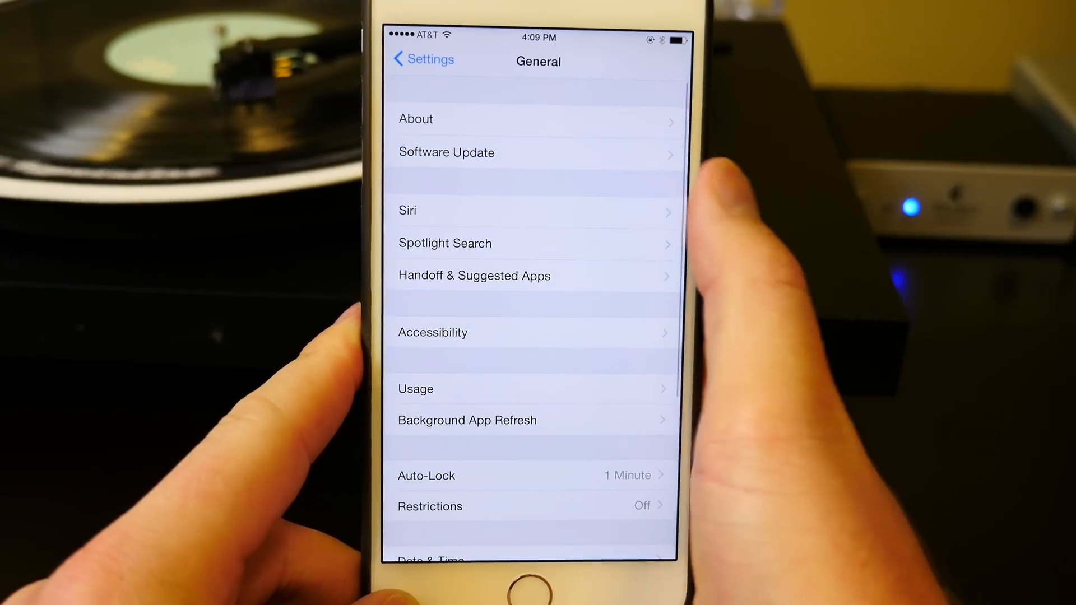
left_click(432, 333)
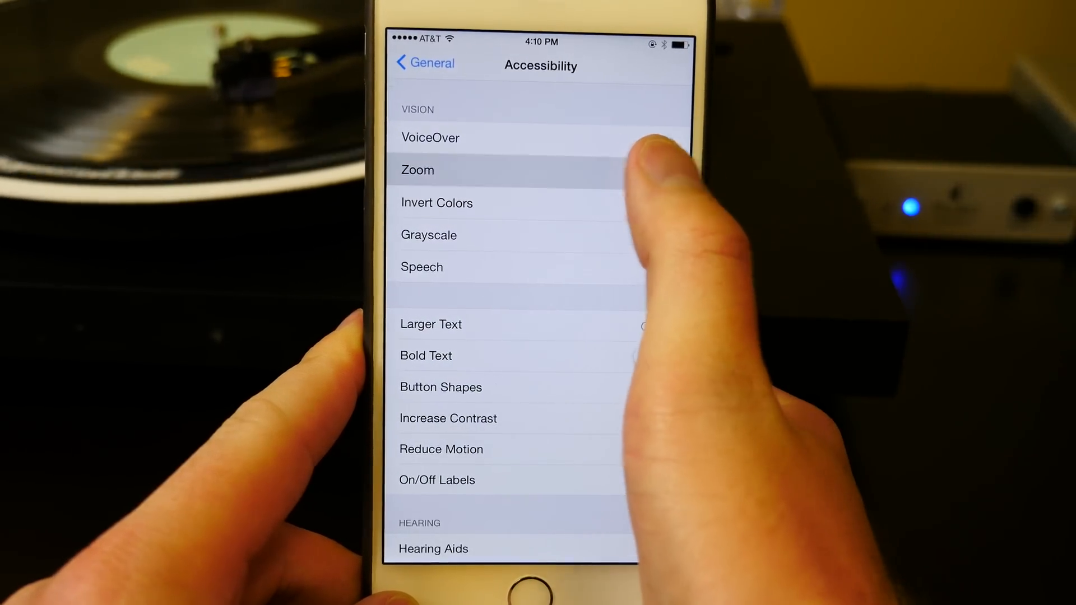
left_click(416, 169)
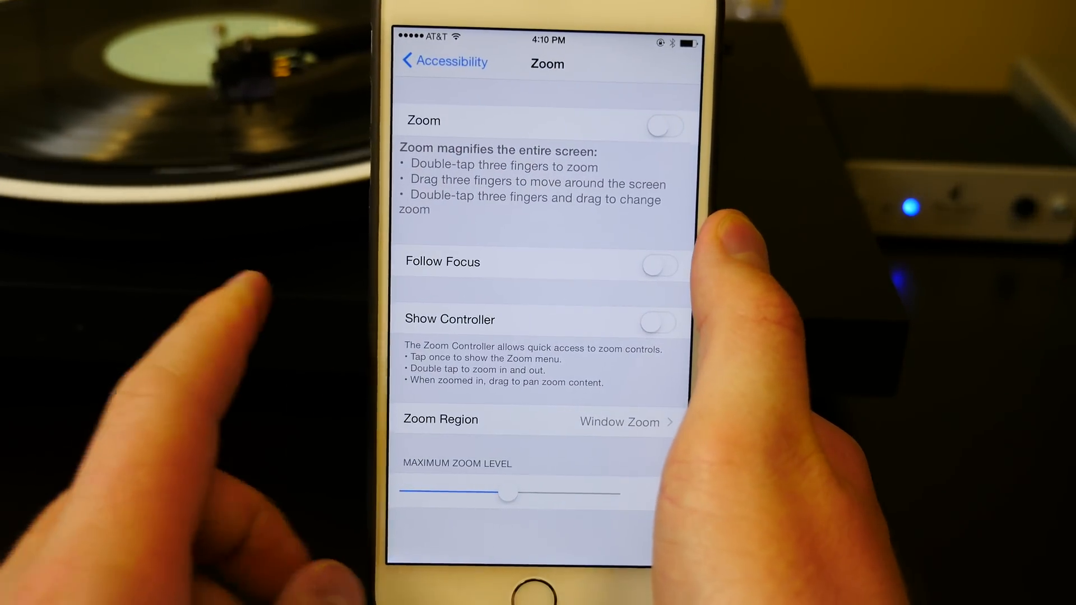
- Enable Zoom, drag magnification to its minimum level, and choose Full Screen Zoom region
left_click(663, 125)
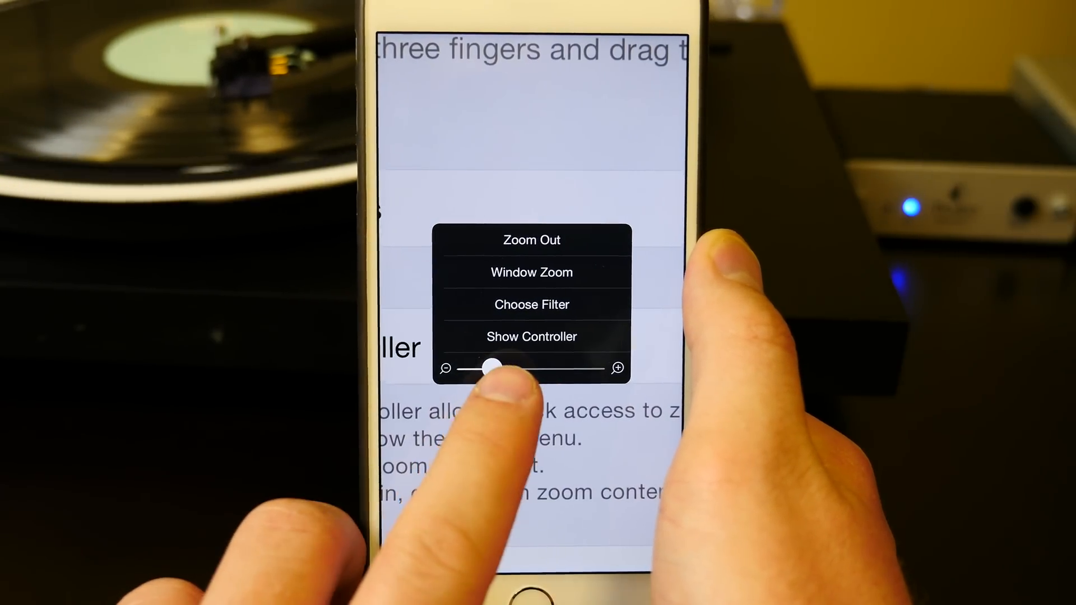
left_click_drag(487, 368, 473, 367)
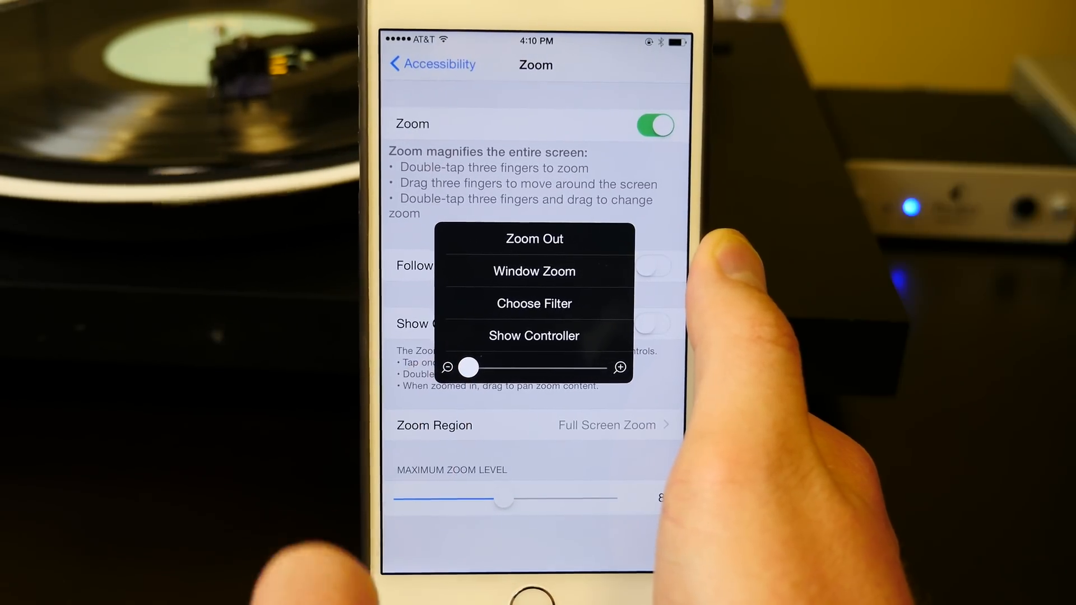
left_click(534, 303)
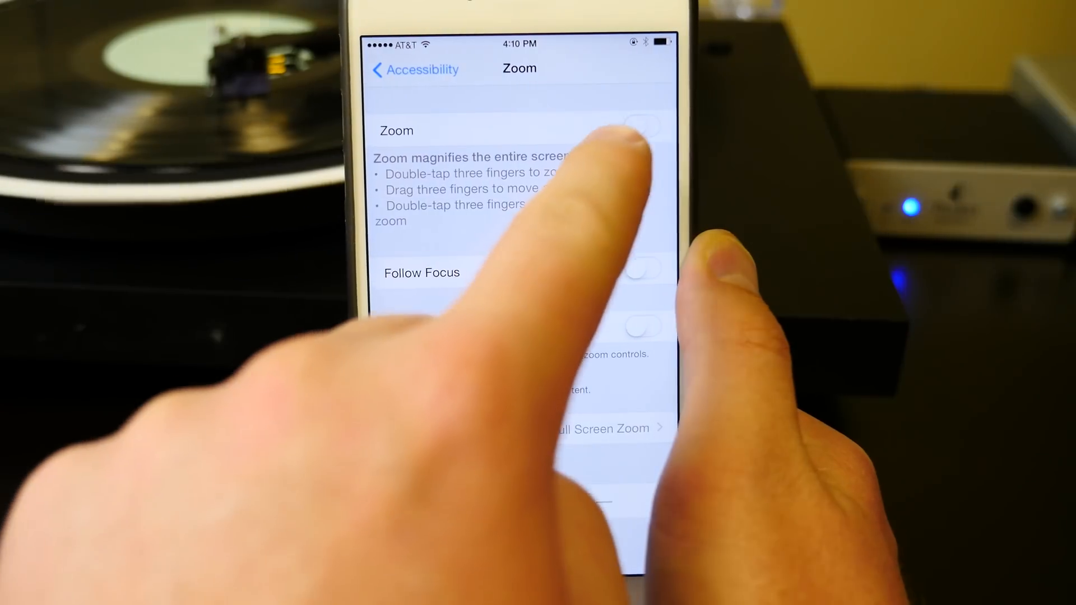
- Turn the Zoom switch back on and return to the Accessibility page
left_click(642, 128)
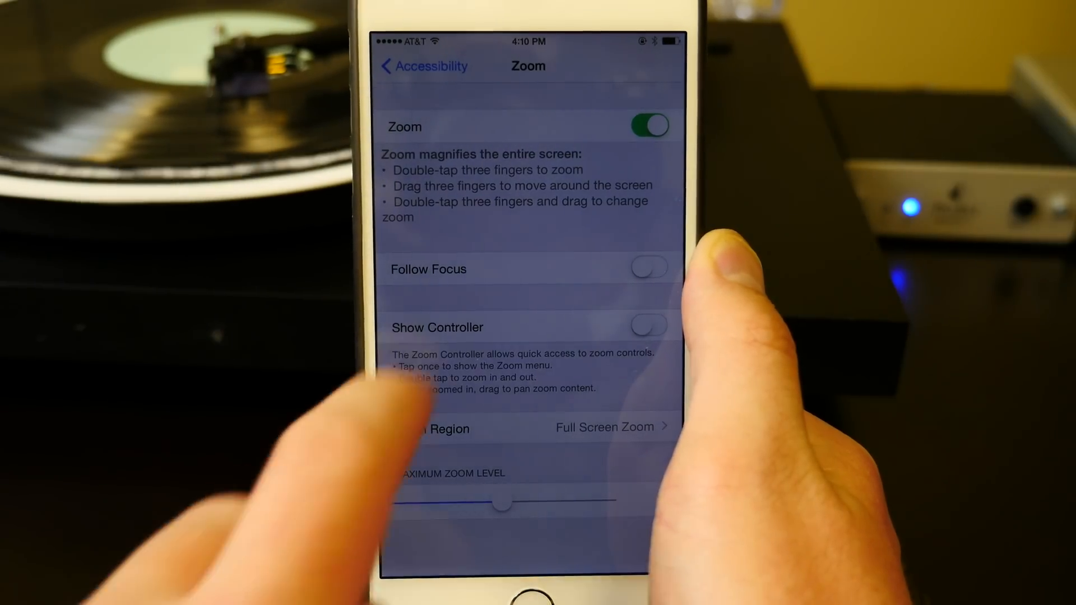
left_click(417, 66)
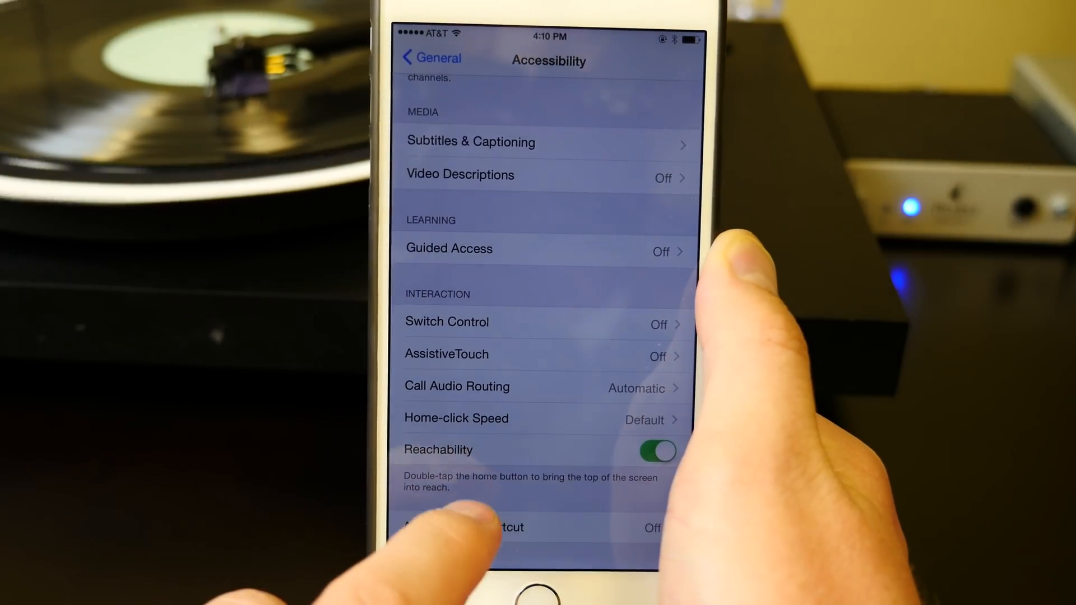
- Check Zoom under Accessibility Shortcut for triple-click Home, then go to the home screen
left_click(463, 528)
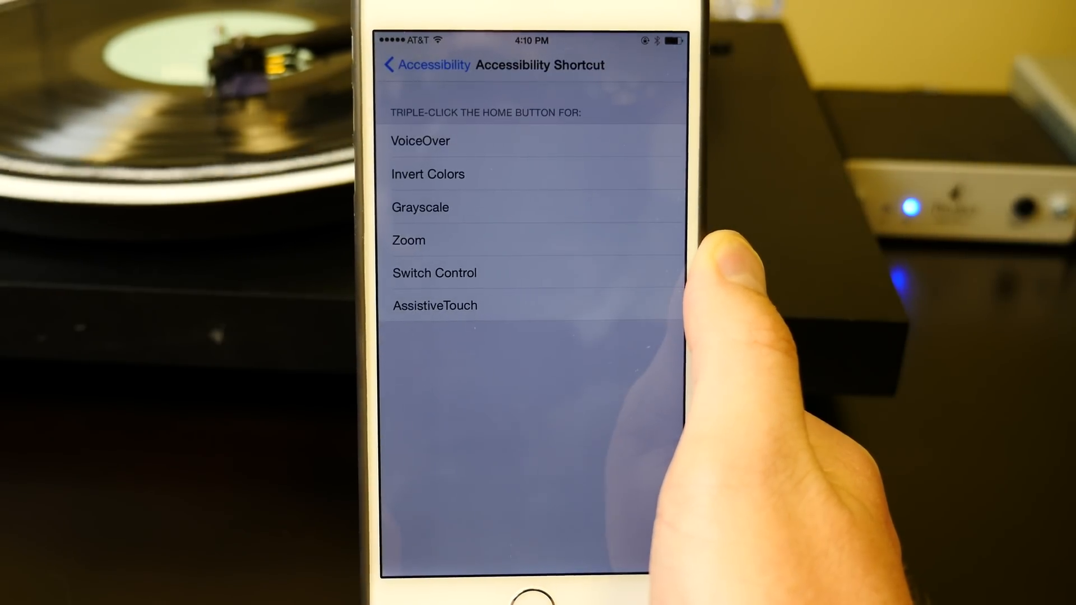
left_click(408, 241)
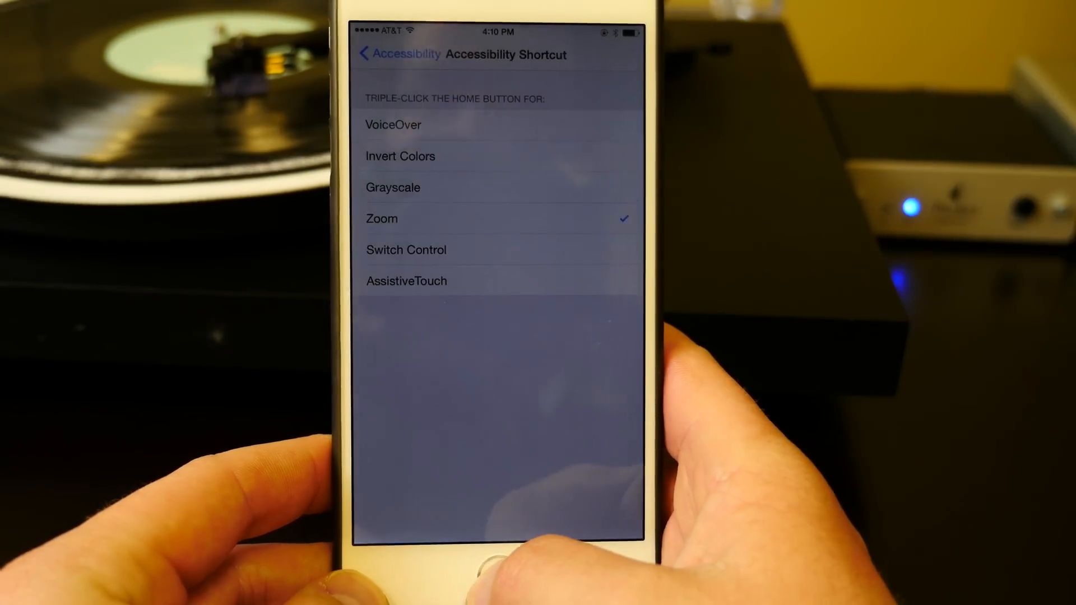
left_click(497, 576)
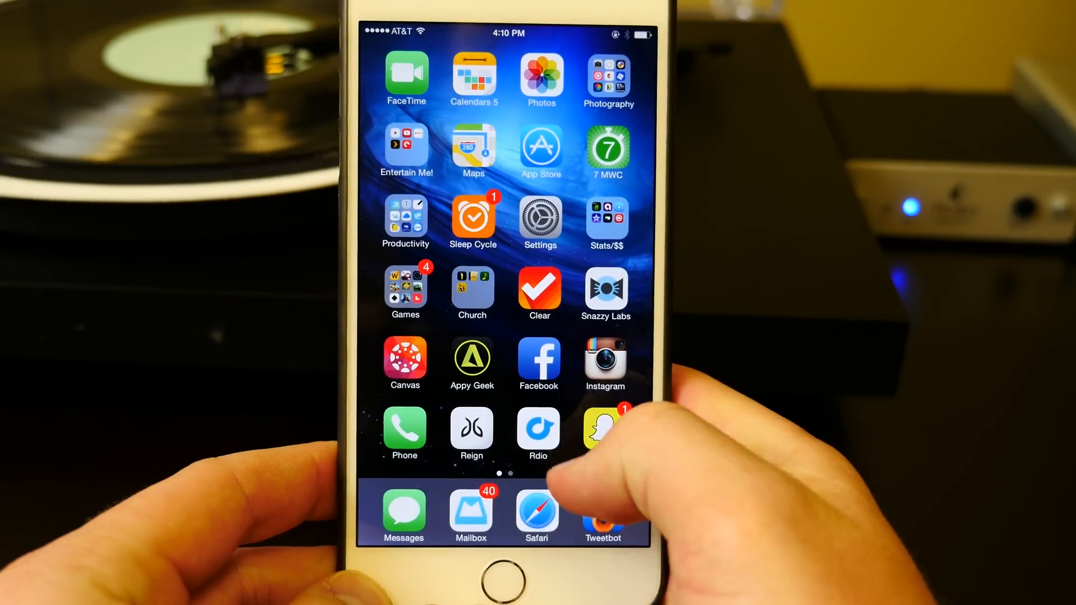